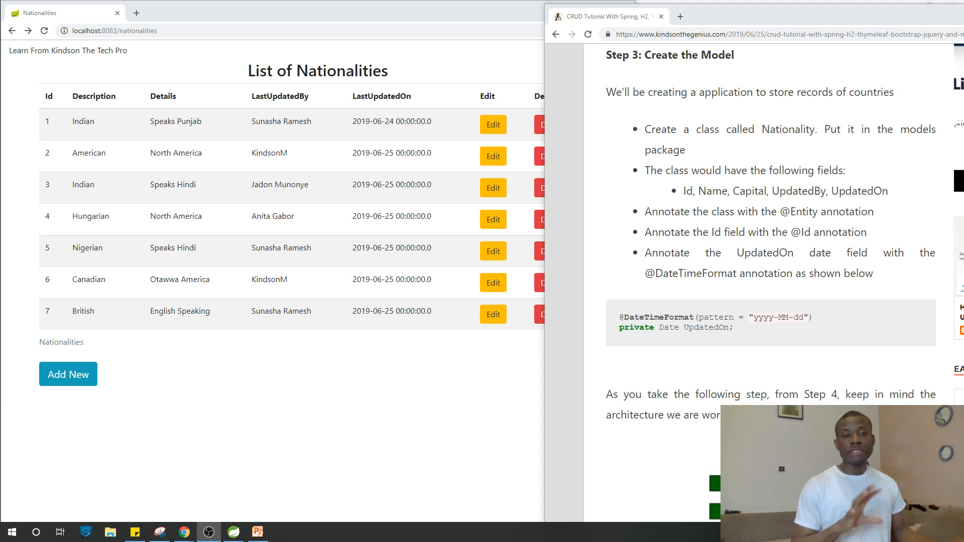
mouse_move(515, 156)
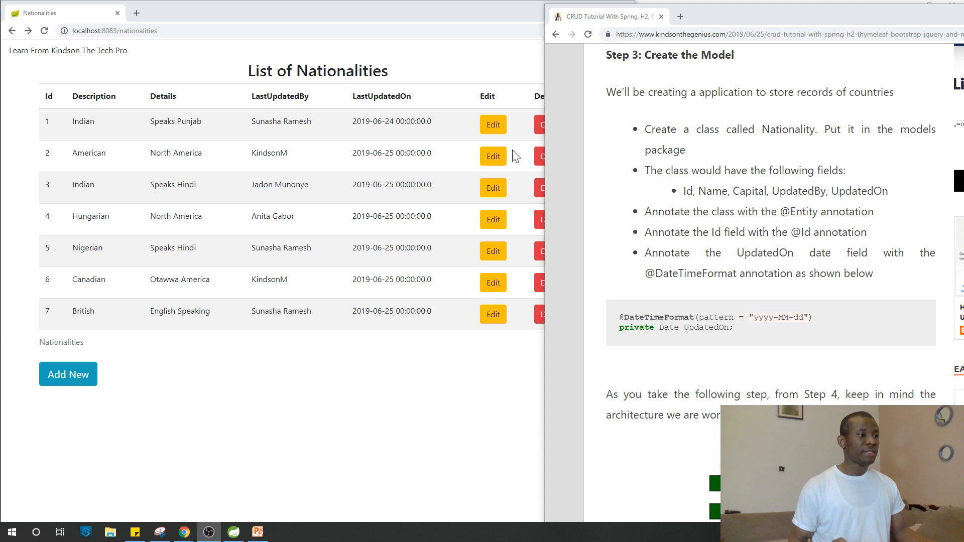
mouse_move(460, 121)
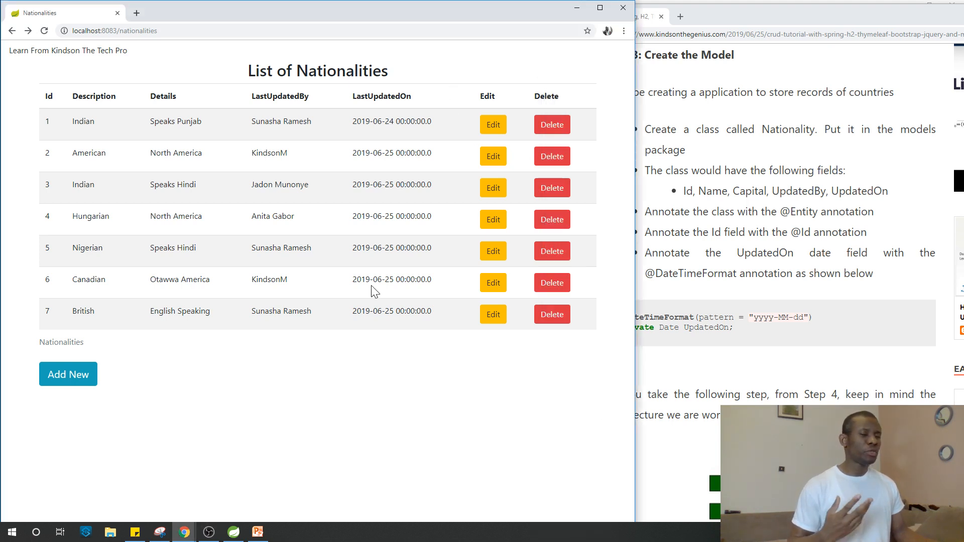
mouse_move(107, 375)
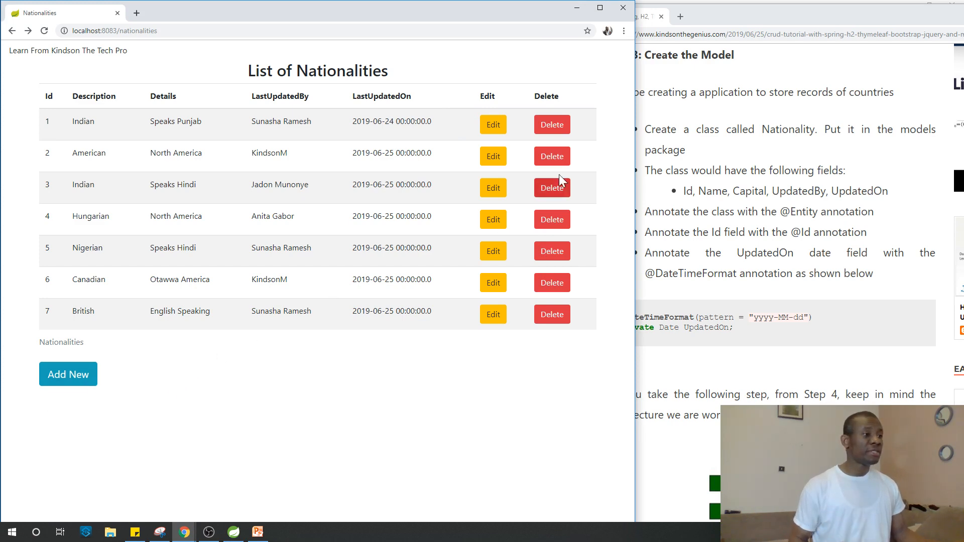
Save record 1 with details 'Speaks Hindi', keeping the 2019-06-24 update date.
left_click(492, 124)
type("2019-06-24")
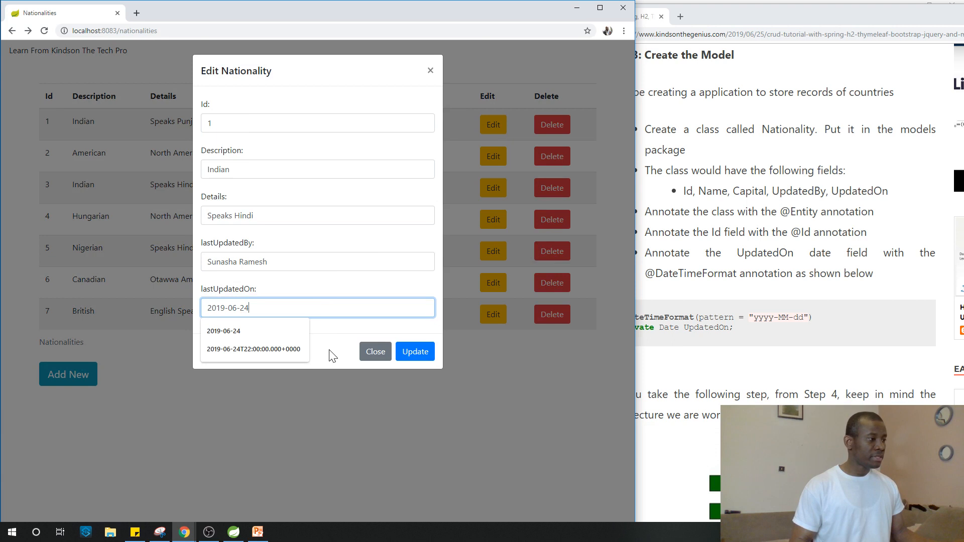
left_click(414, 351)
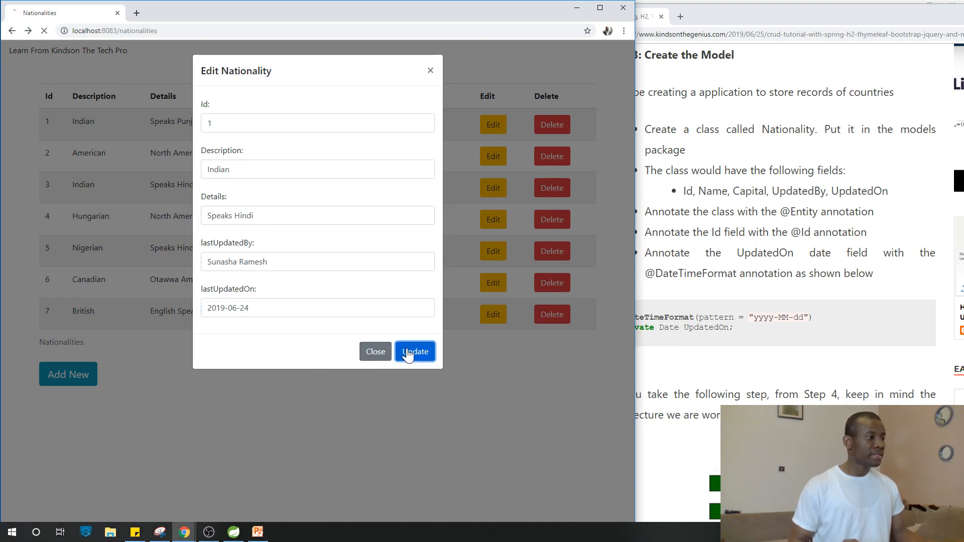
left_click(416, 351)
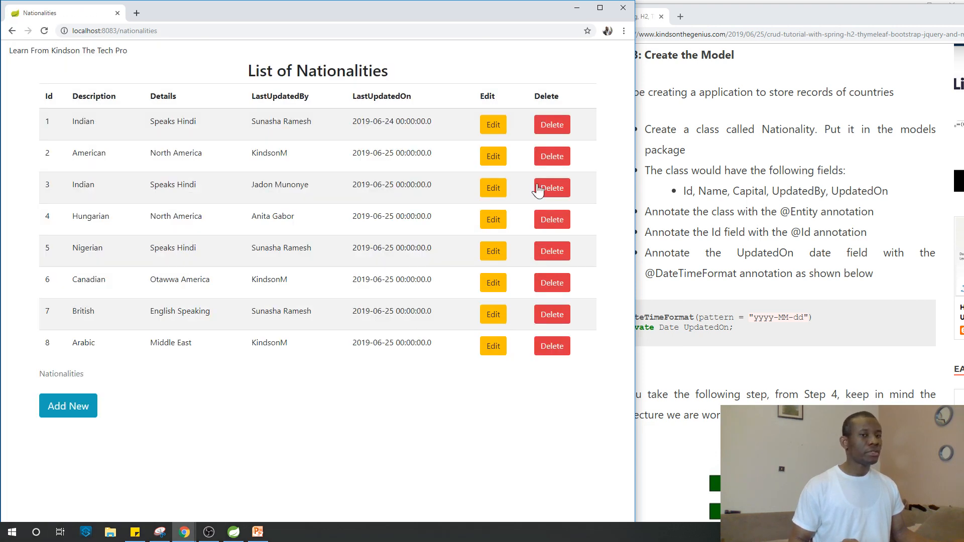
mouse_move(96, 428)
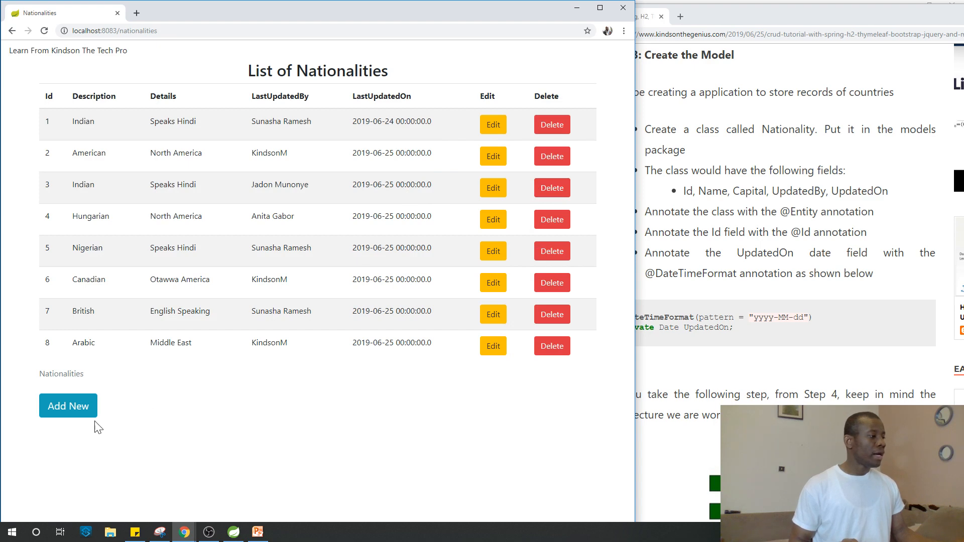
Start a new nationality record with Id 9 and Description 'Japan'.
left_click(68, 405)
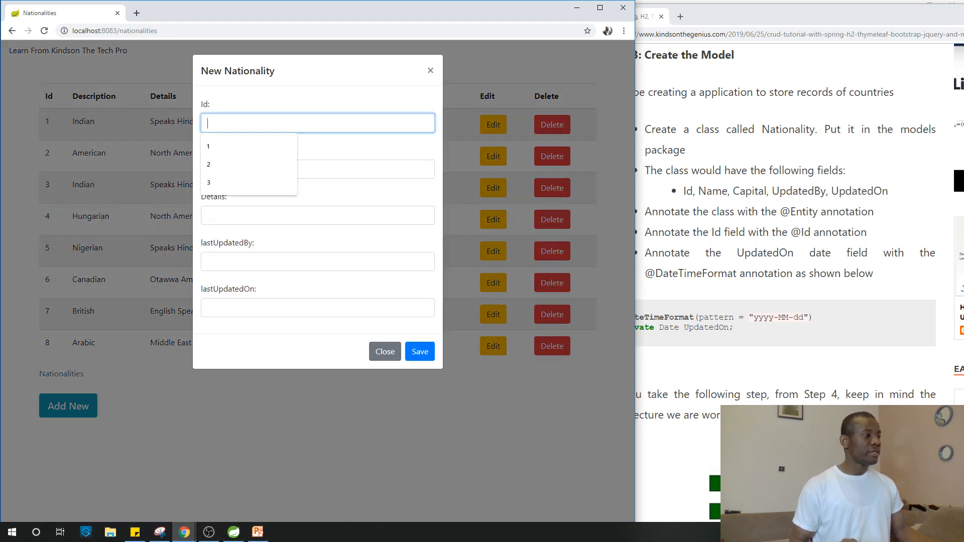
type("9")
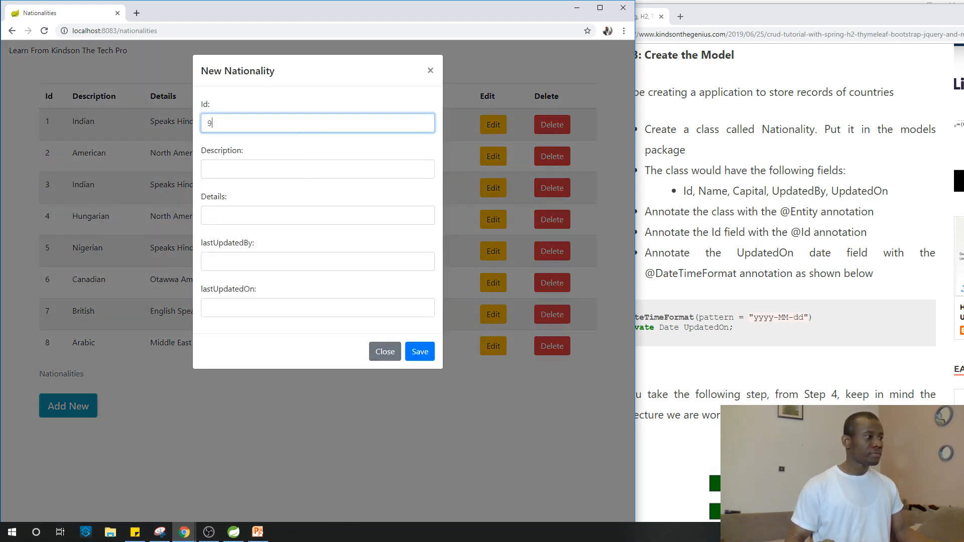
left_click(317, 169)
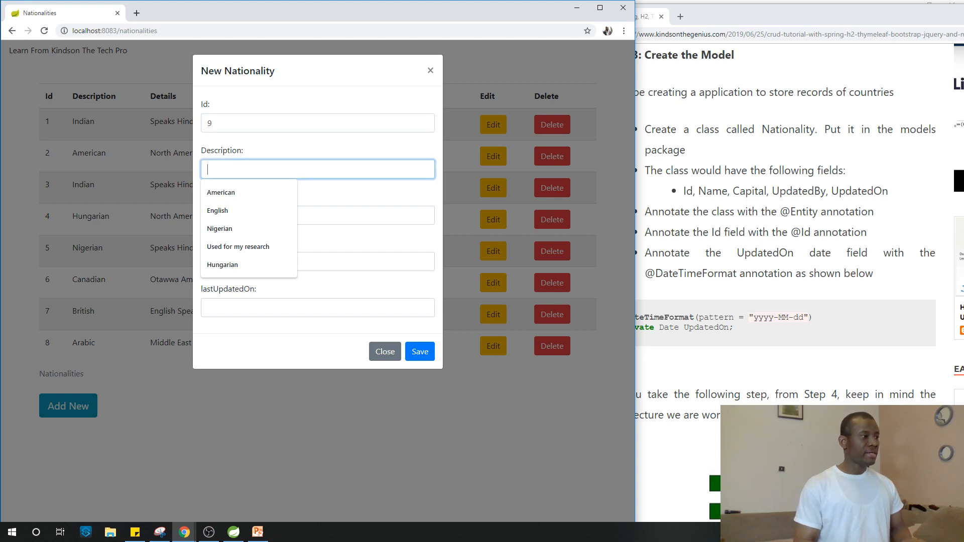
left_click(317, 169)
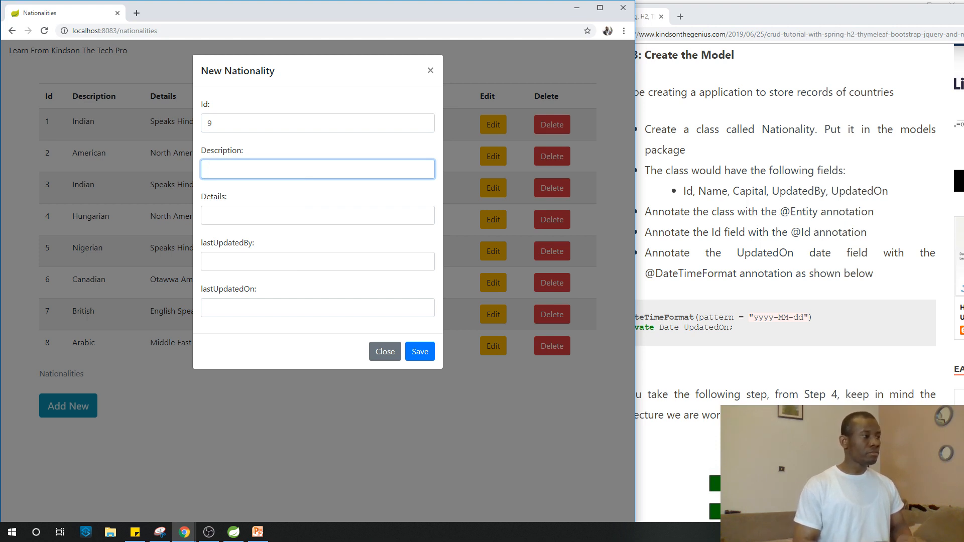
type("Japan")
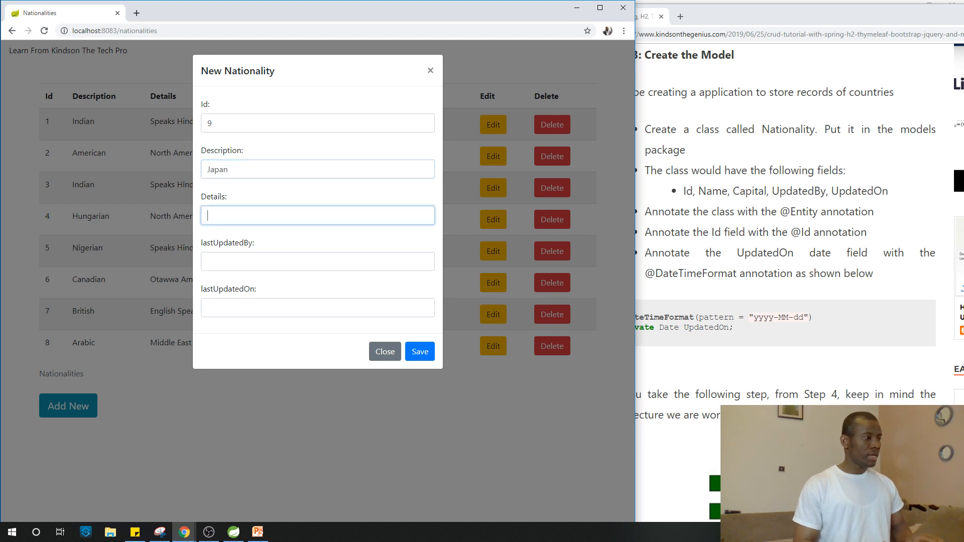
Give it details 'From Japan', updated by Kindson on 2019-06-24, and save.
type("From Ja")
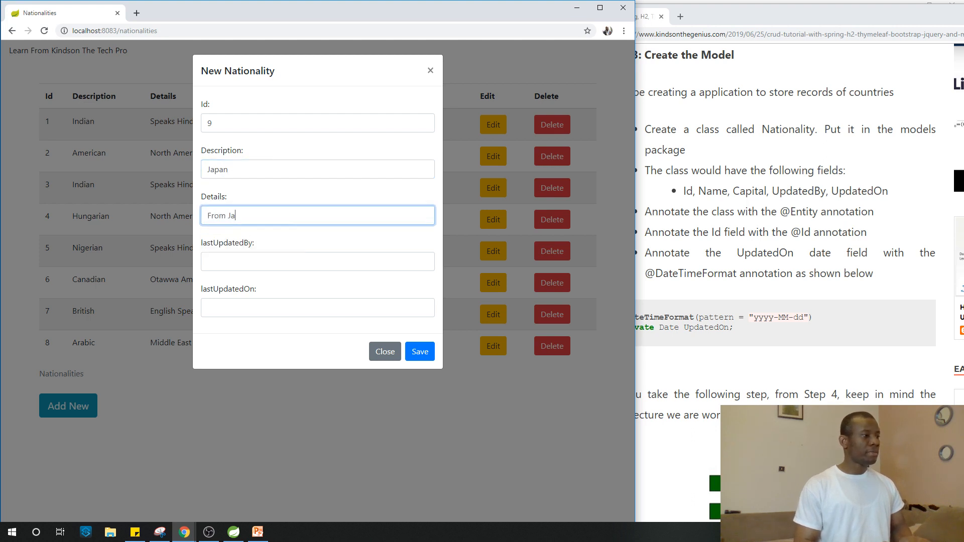
type("pan")
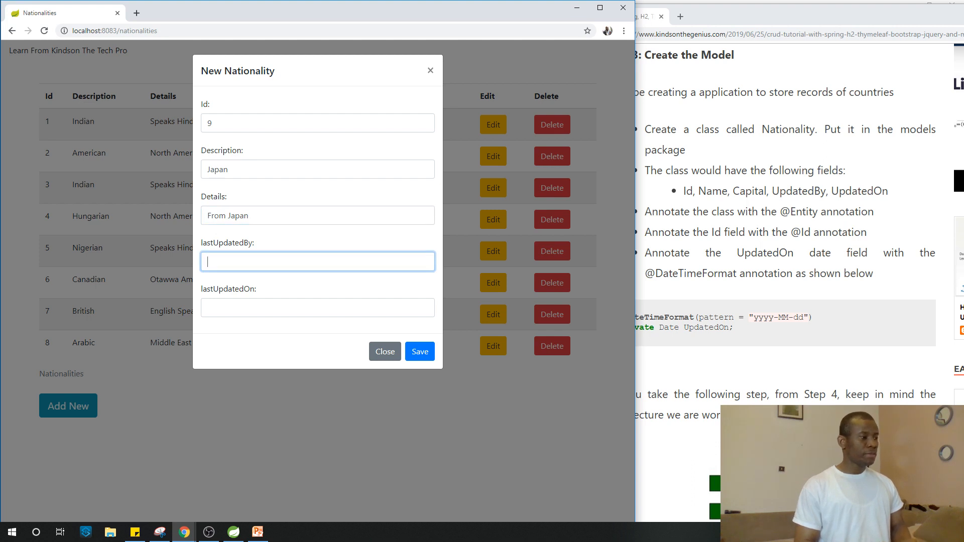
type("Kindson")
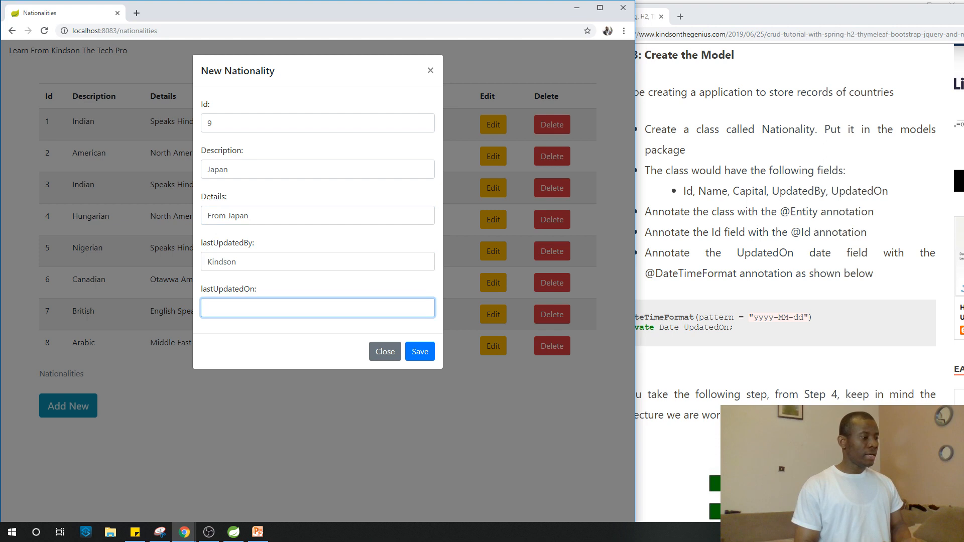
type("2")
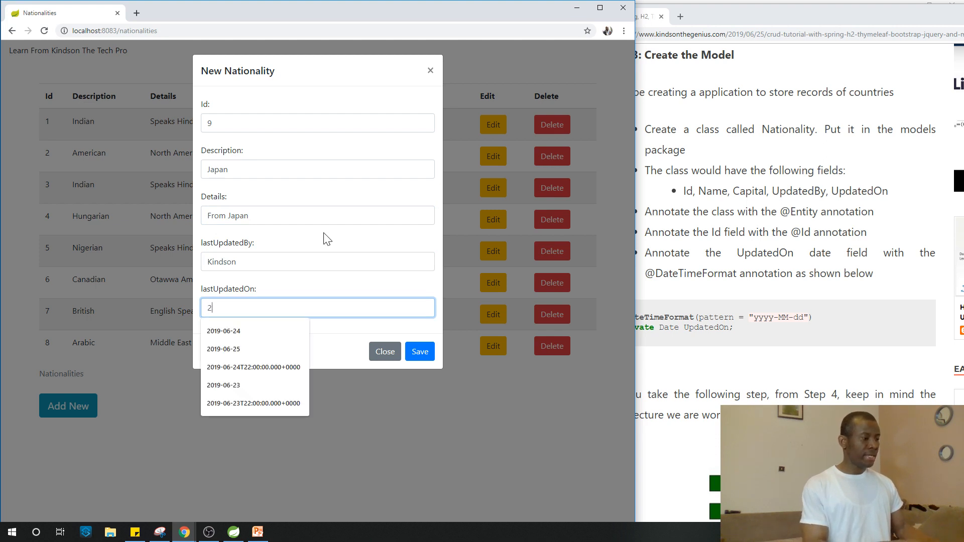
left_click(223, 331)
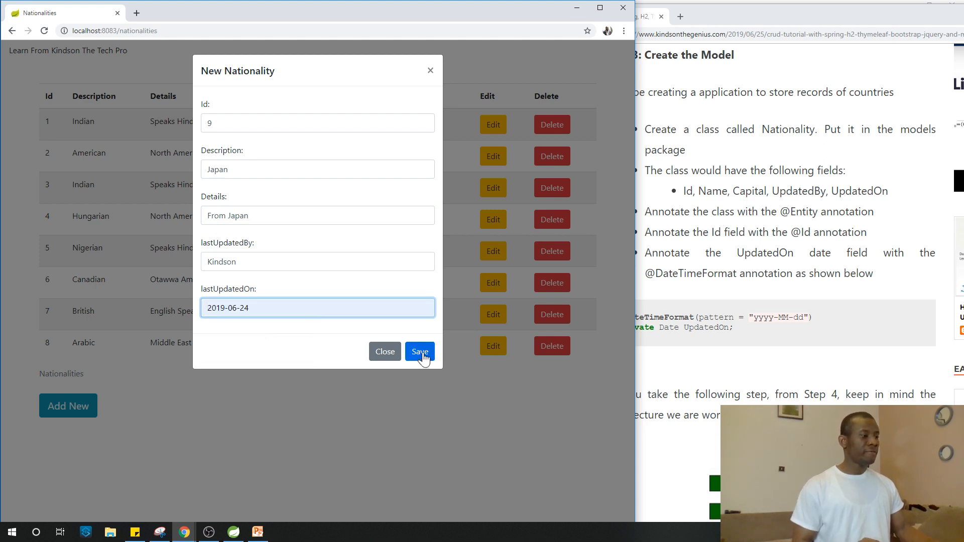
left_click(420, 351)
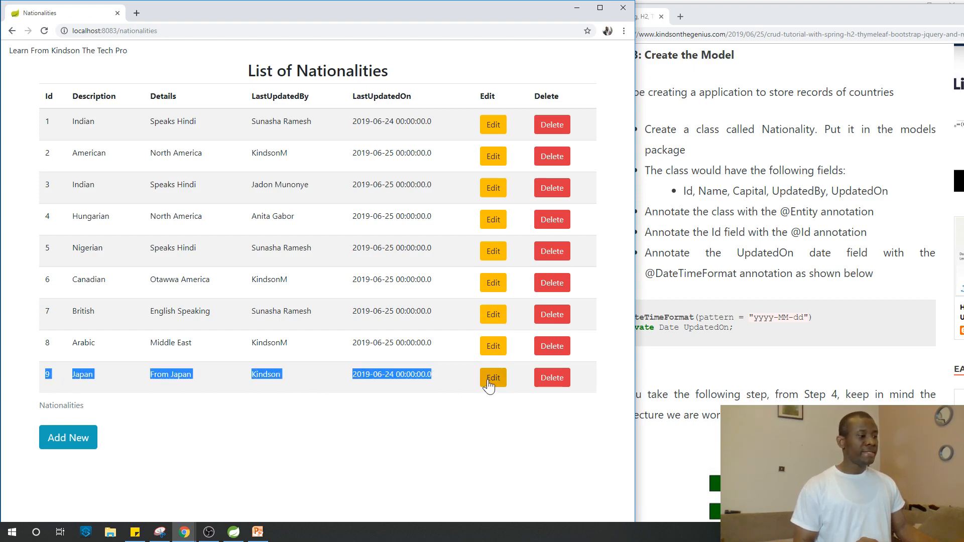
Change record 9's description to 'China', date 2019-06-24, and update it.
left_click(492, 378)
type("C")
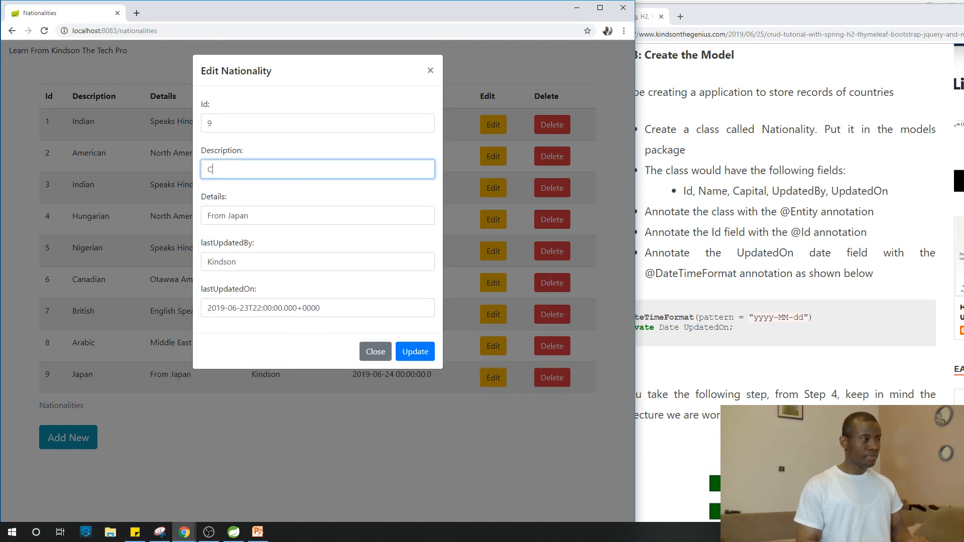
type("hine")
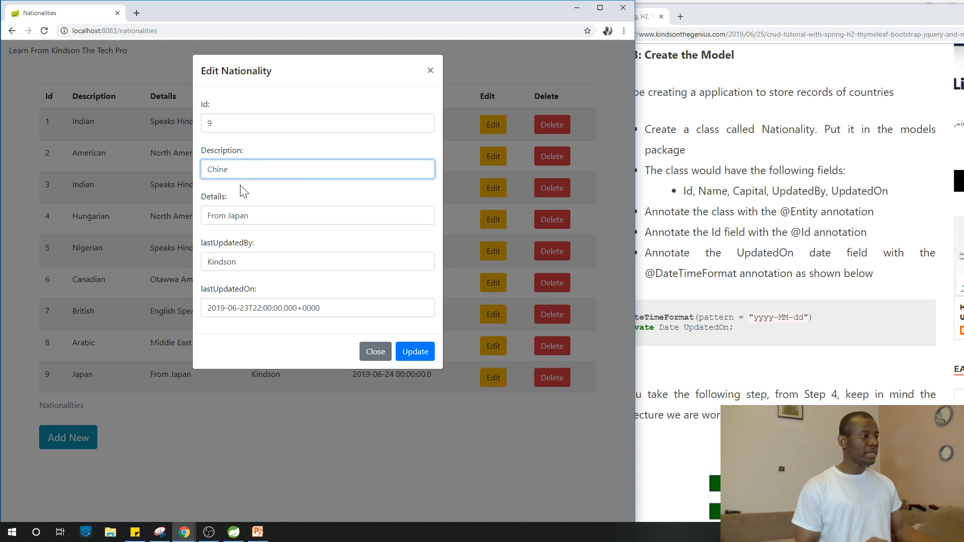
type("a")
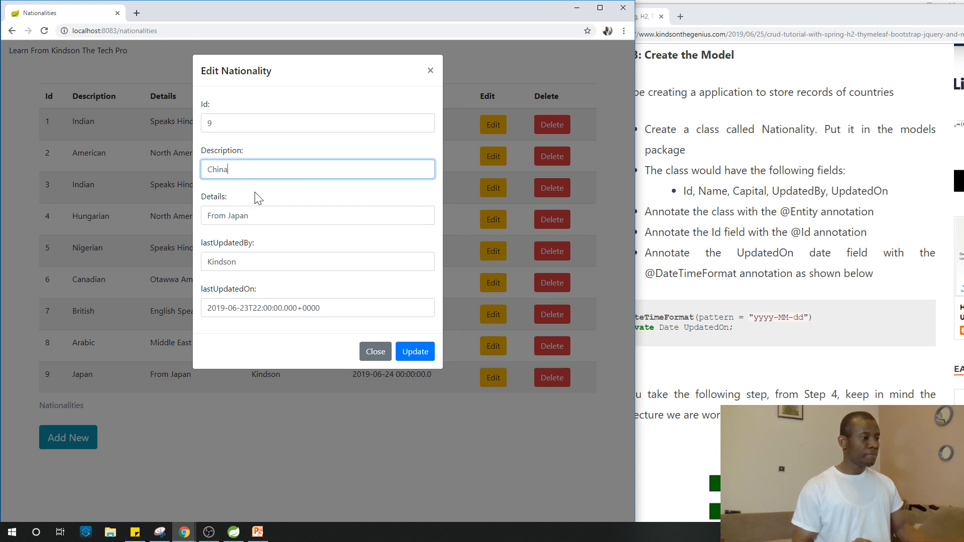
left_click(317, 307)
type("2")
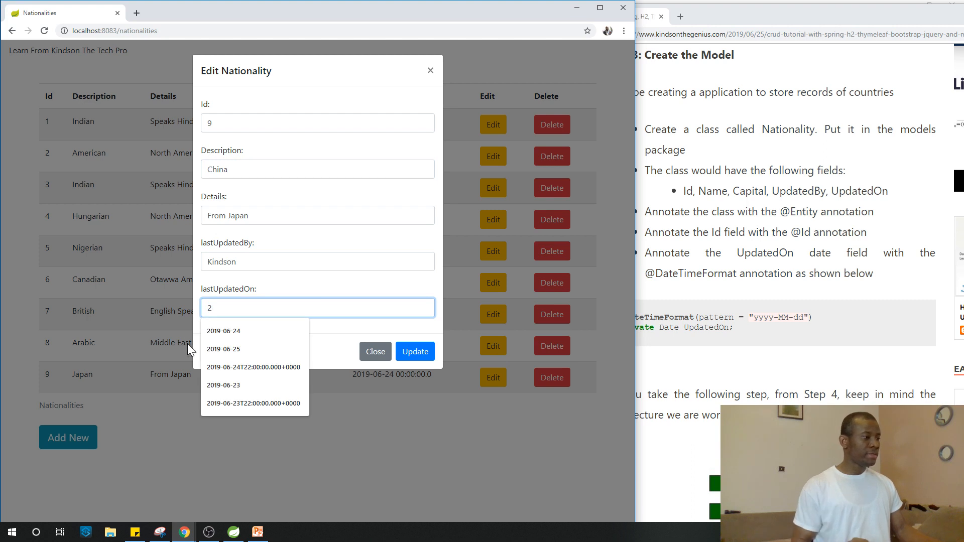
left_click(223, 331)
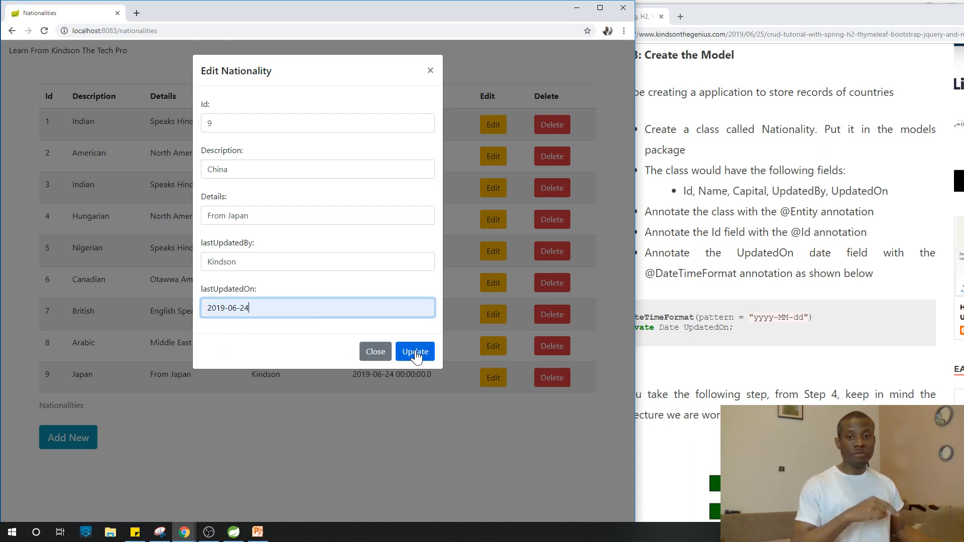
left_click(414, 351)
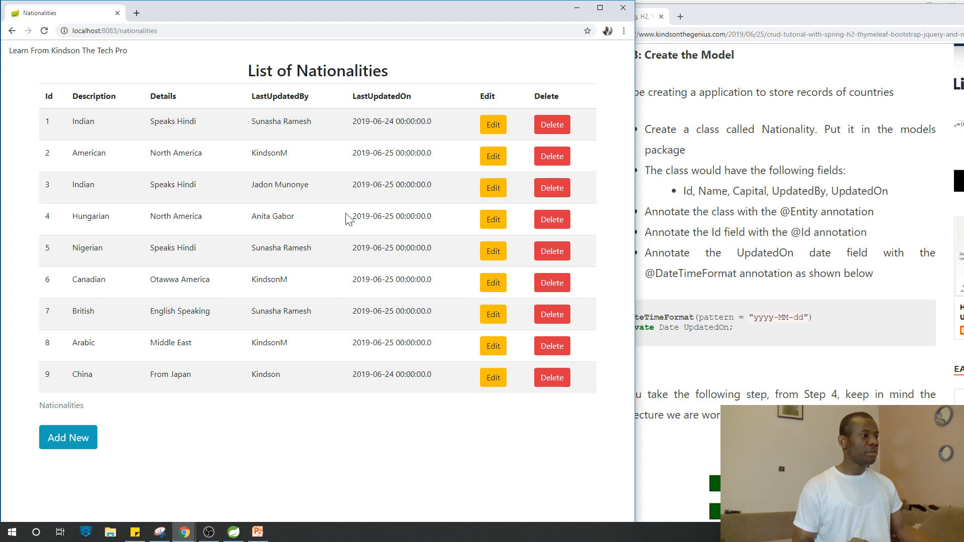
left_click(551, 124)
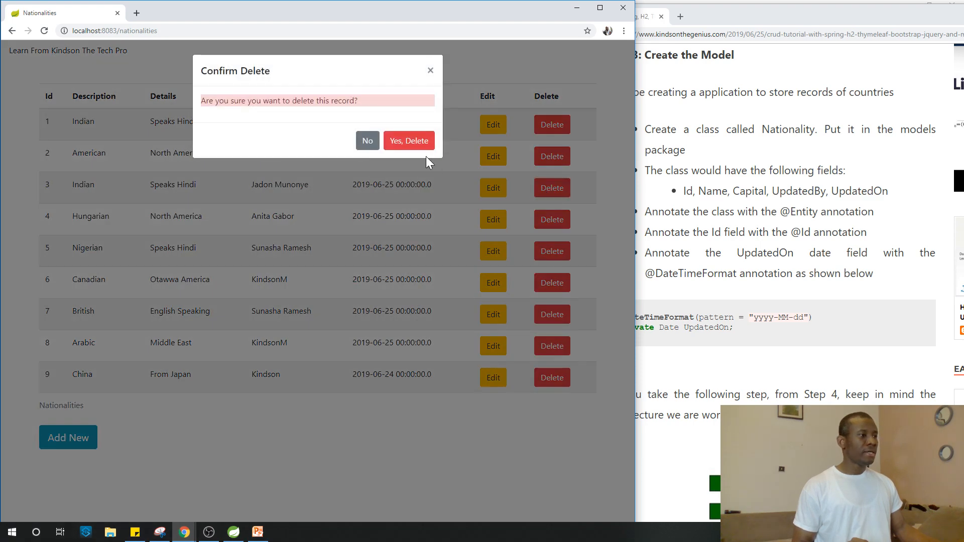
left_click(408, 140)
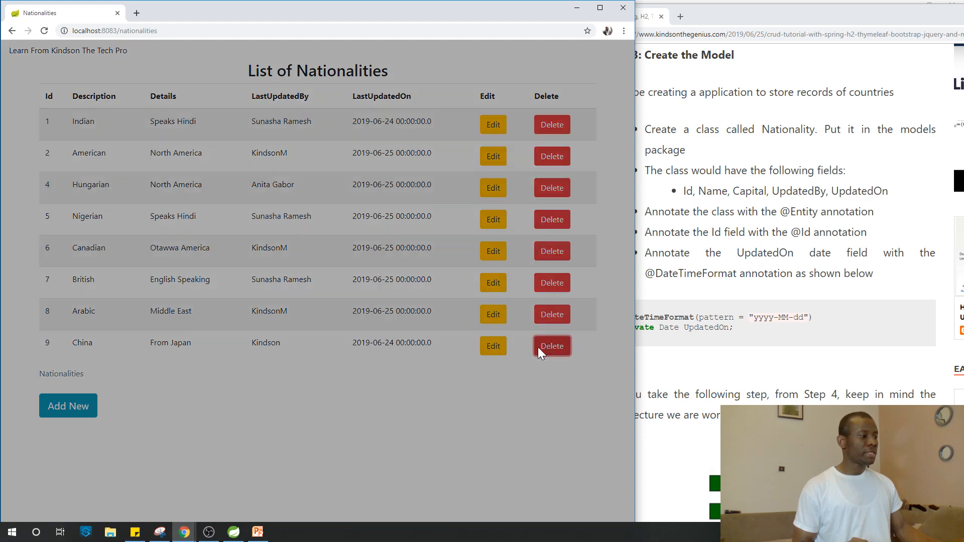
left_click(551, 346)
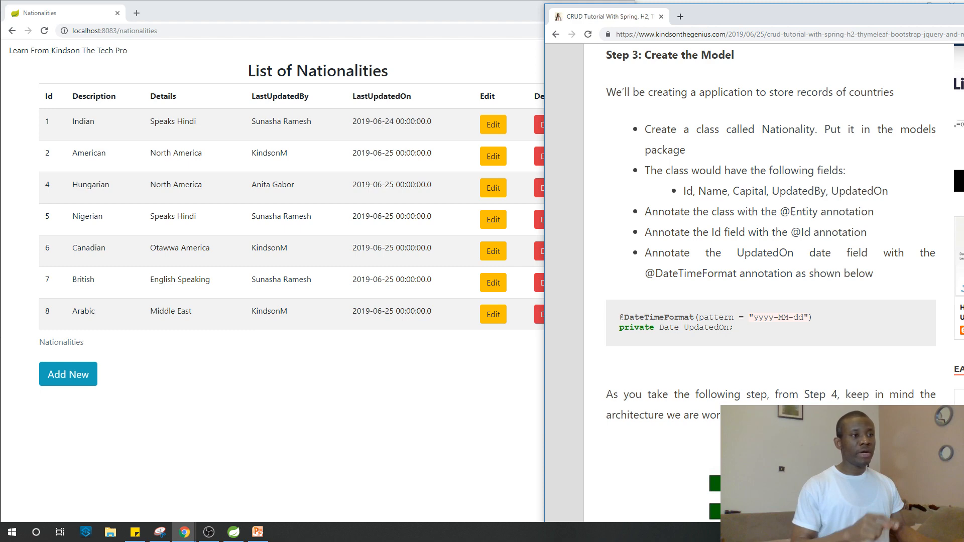
Scroll the blog up to the title and back down to the final-result screenshot.
scroll("up", 3)
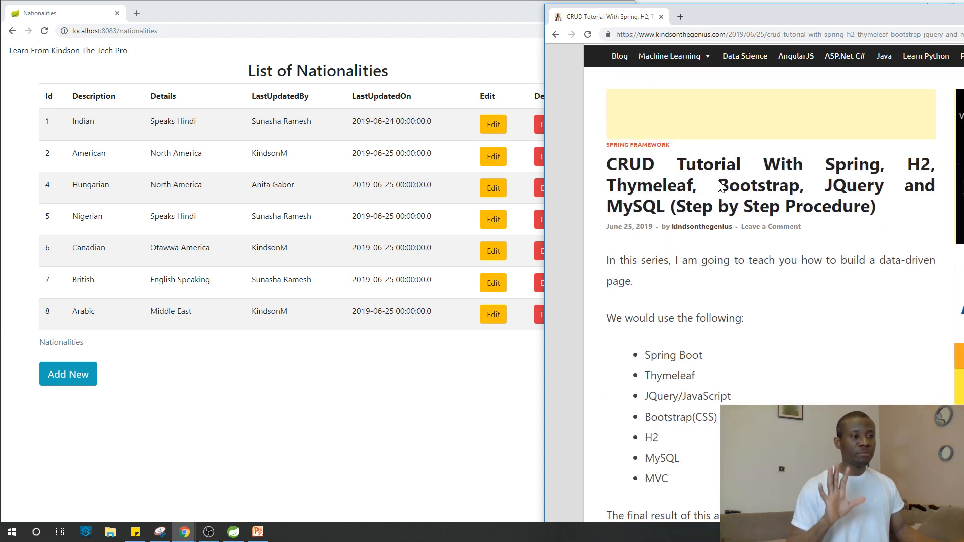
scroll("down", 3)
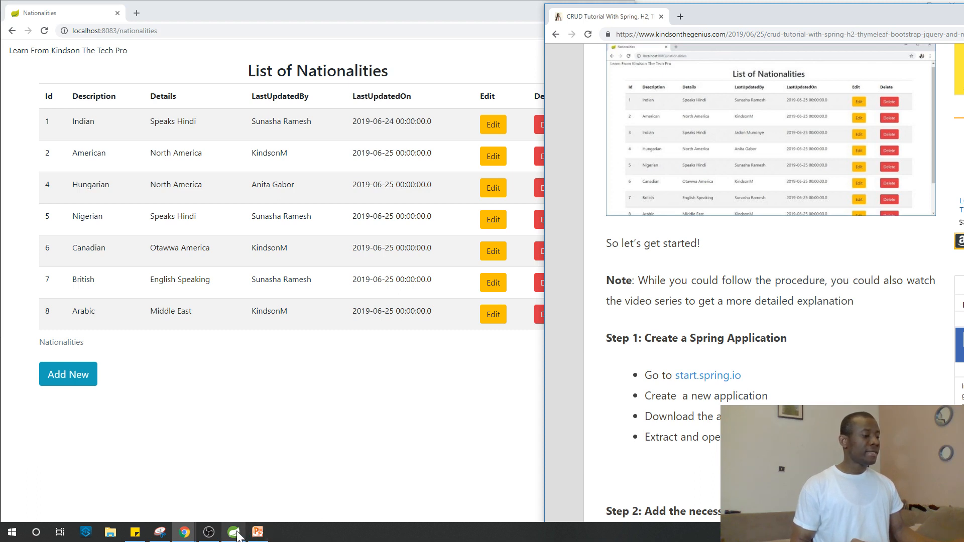
left_click(233, 532)
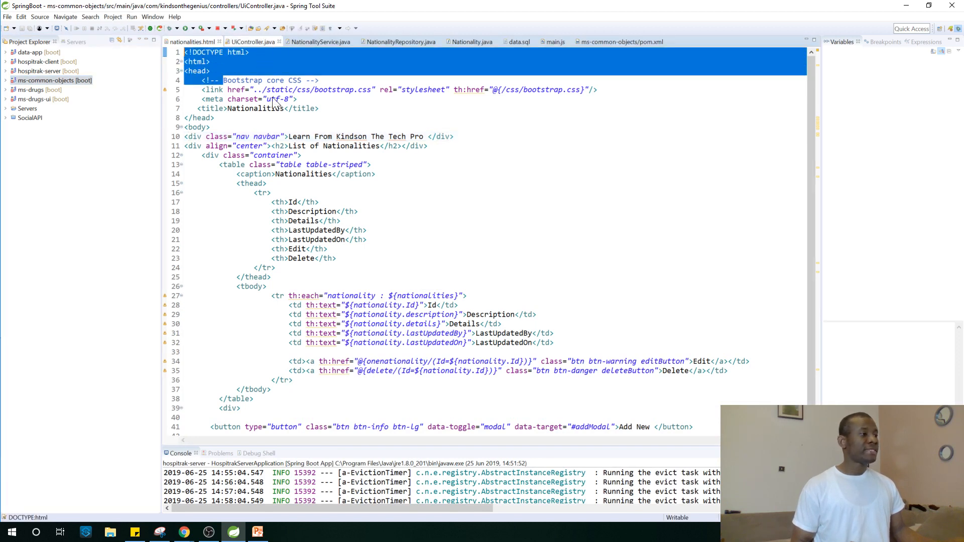
View UiController, NationalityService, NationalityRepository, Nationality, then data.sql in turn.
left_click(252, 41)
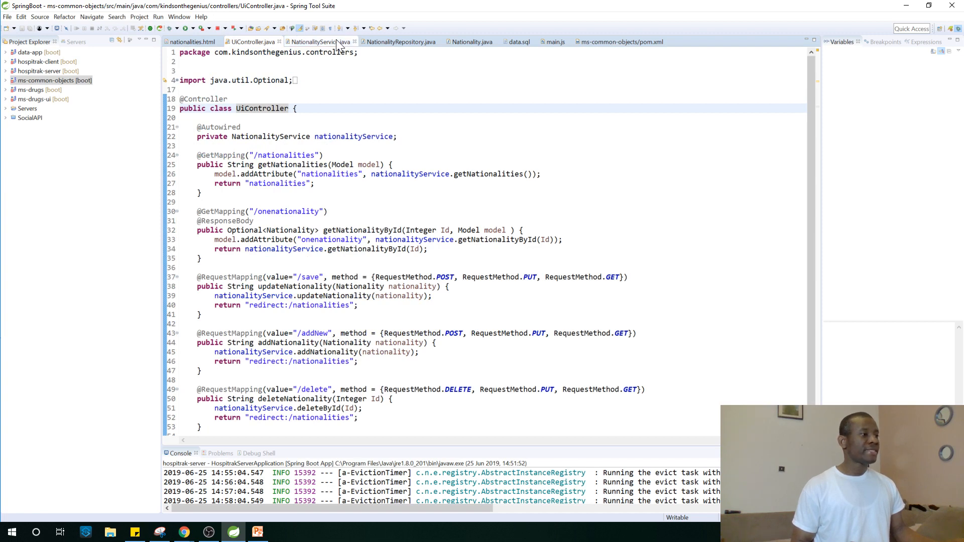
left_click(320, 41)
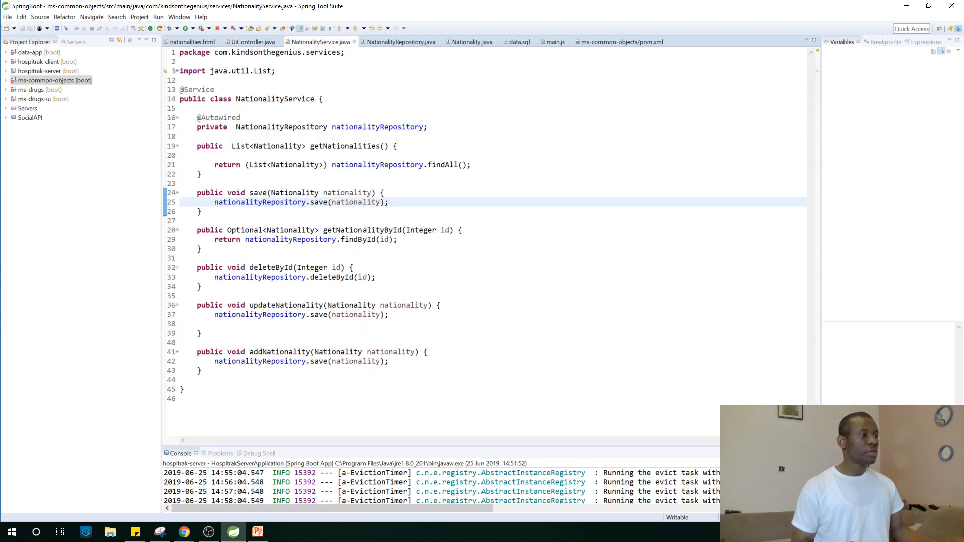
left_click(400, 41)
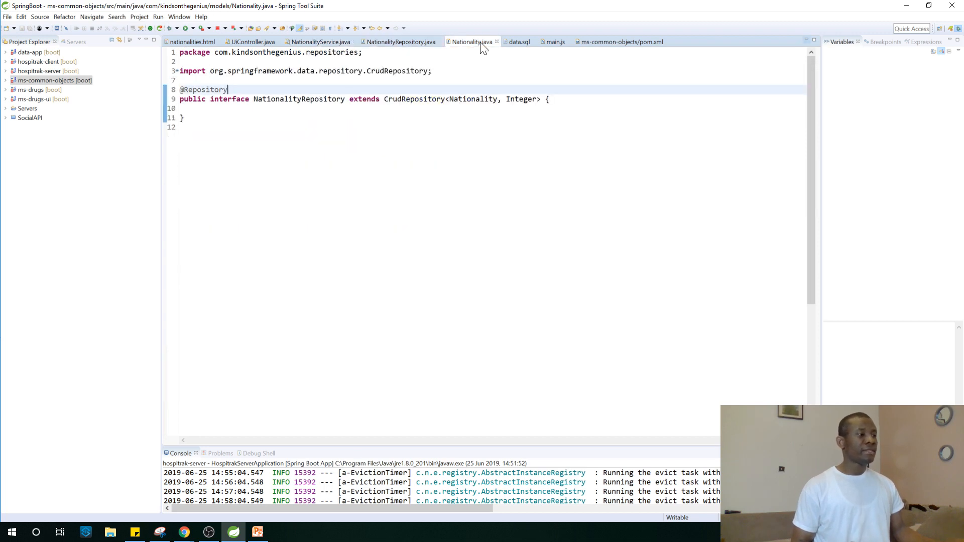
left_click(471, 42)
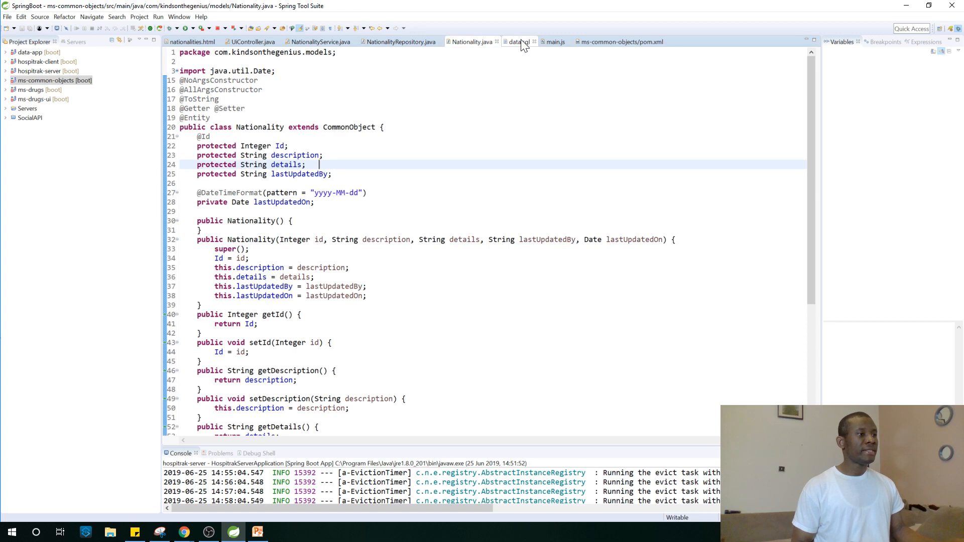
left_click(518, 41)
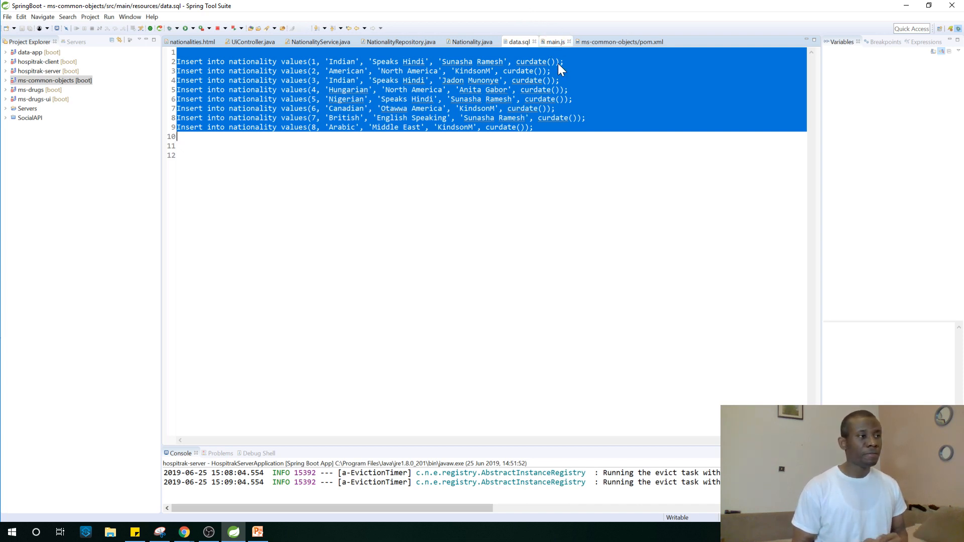
View main.js's edit and delete handlers, then pom.xml and its dependencies.
left_click(553, 41)
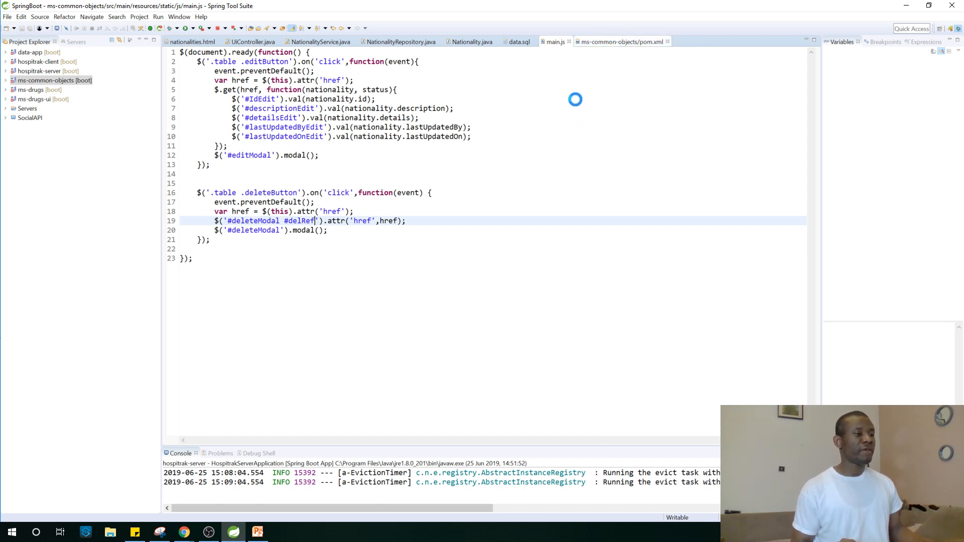
mouse_move(526, 133)
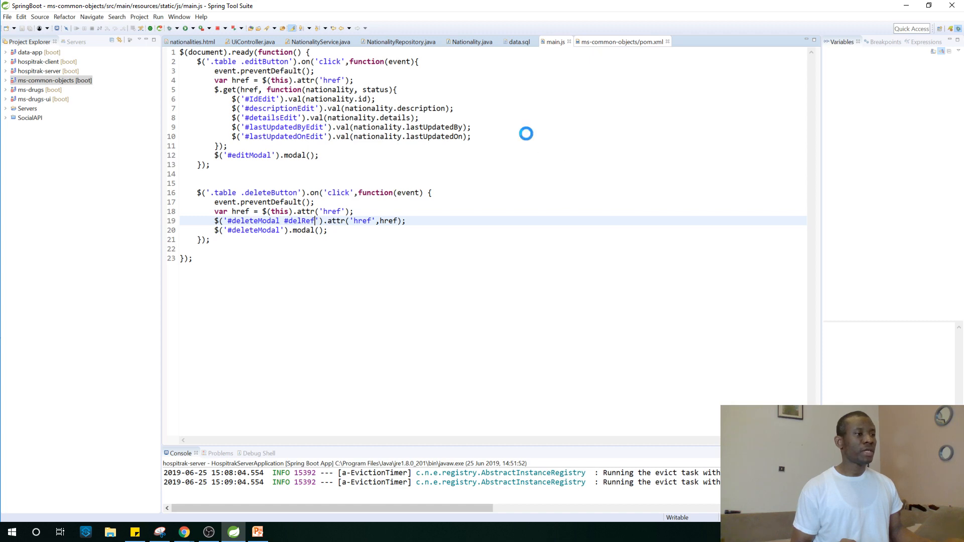
left_click(619, 41)
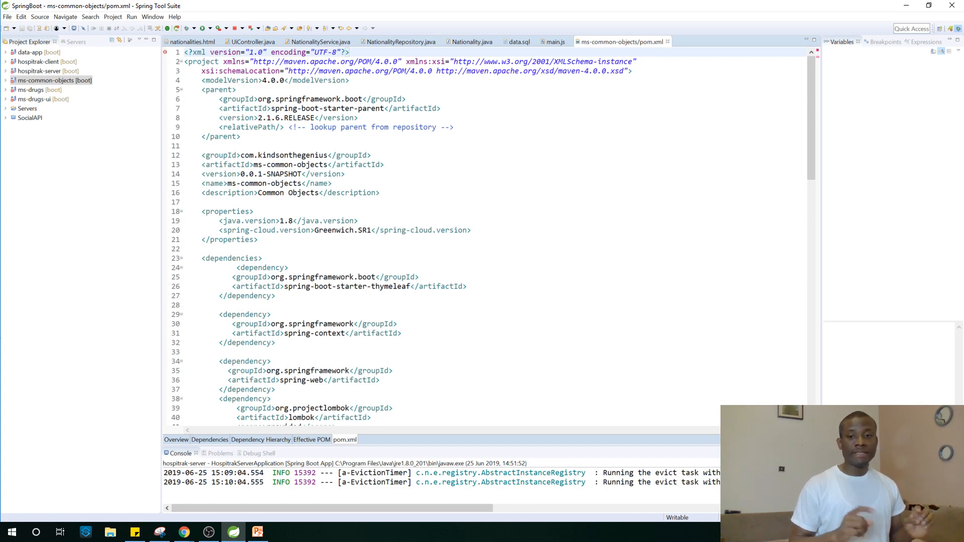
mouse_move(950, 6)
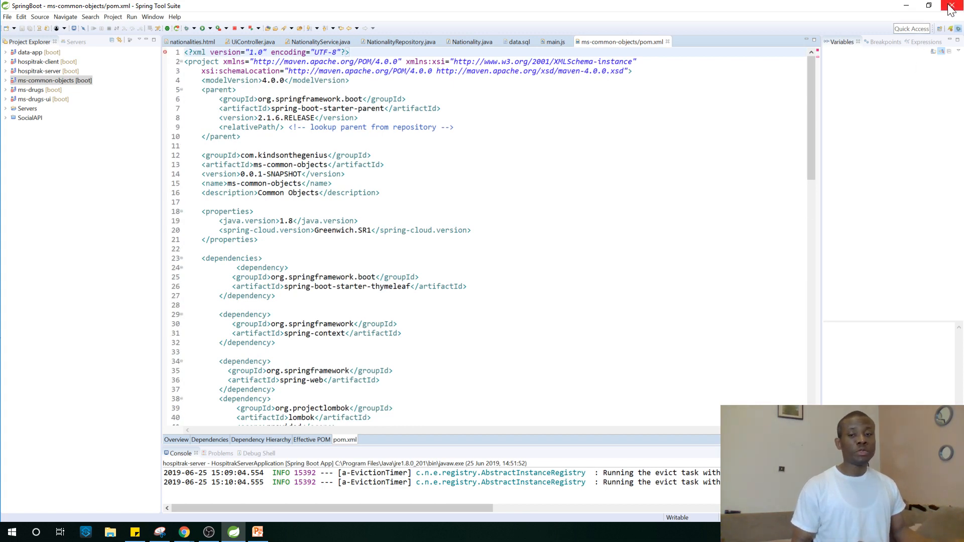
Close Spring Tool Suite and confirm Exit, returning to the slide show.
left_click(952, 5)
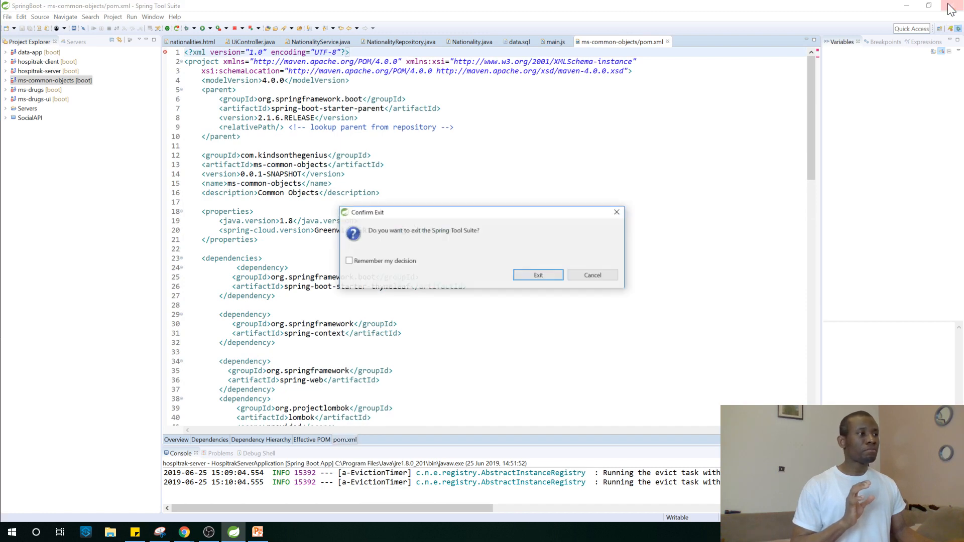
left_click(592, 275)
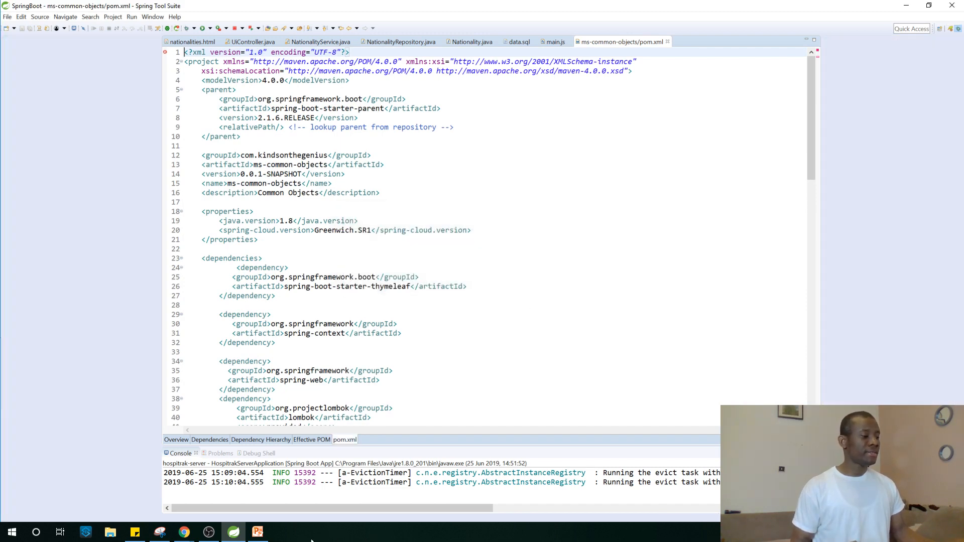
left_click(257, 532)
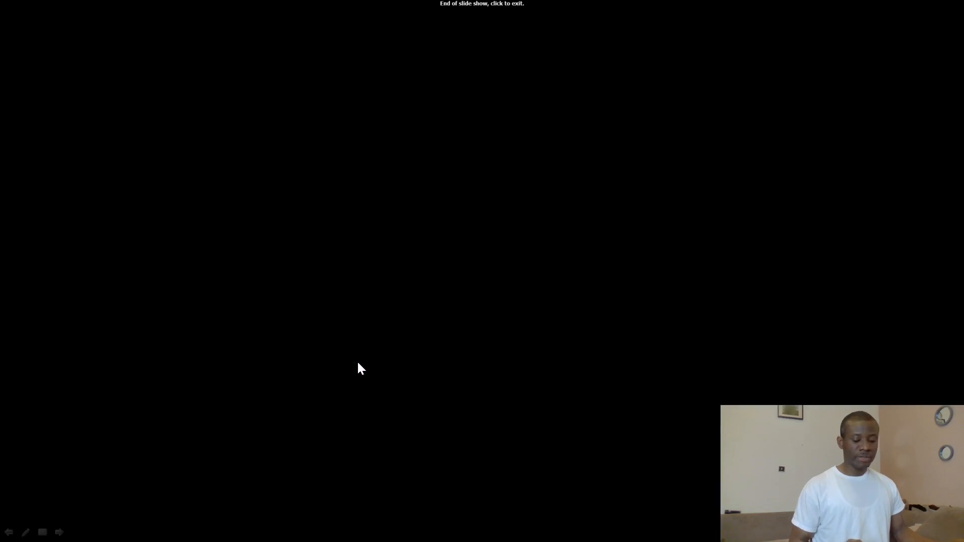
Leave the slide show, close the localhost:8083 Nationalities window, and scroll the tutorial.
left_click(359, 367)
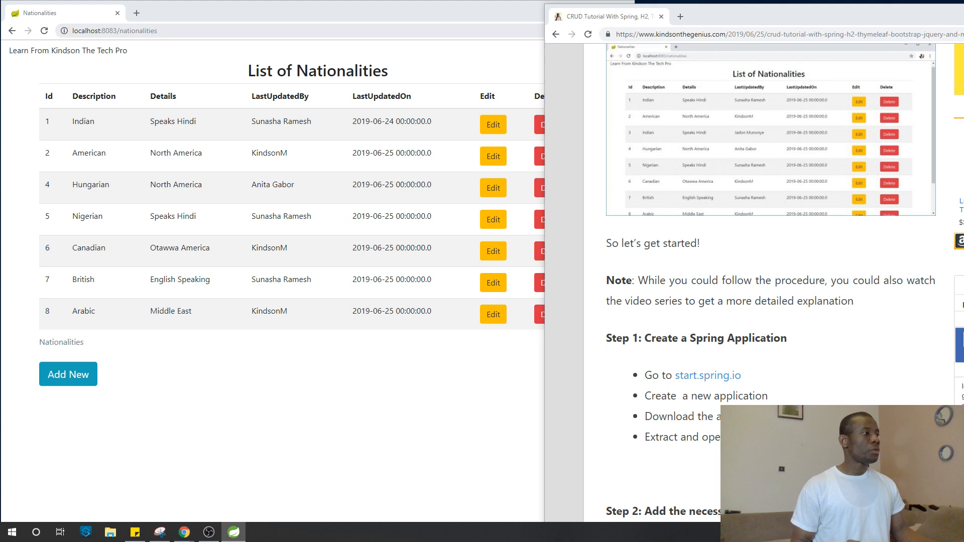
left_click(117, 12)
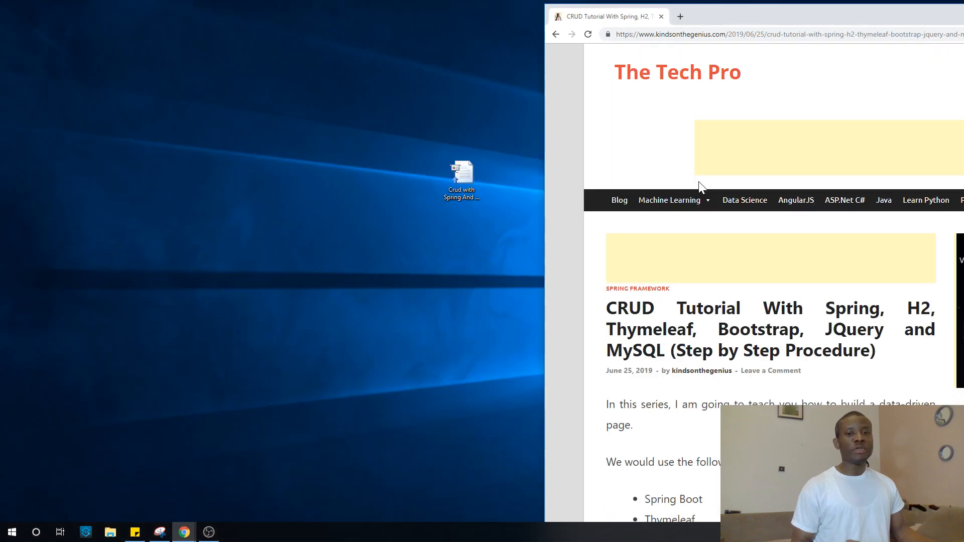
scroll("down", 3)
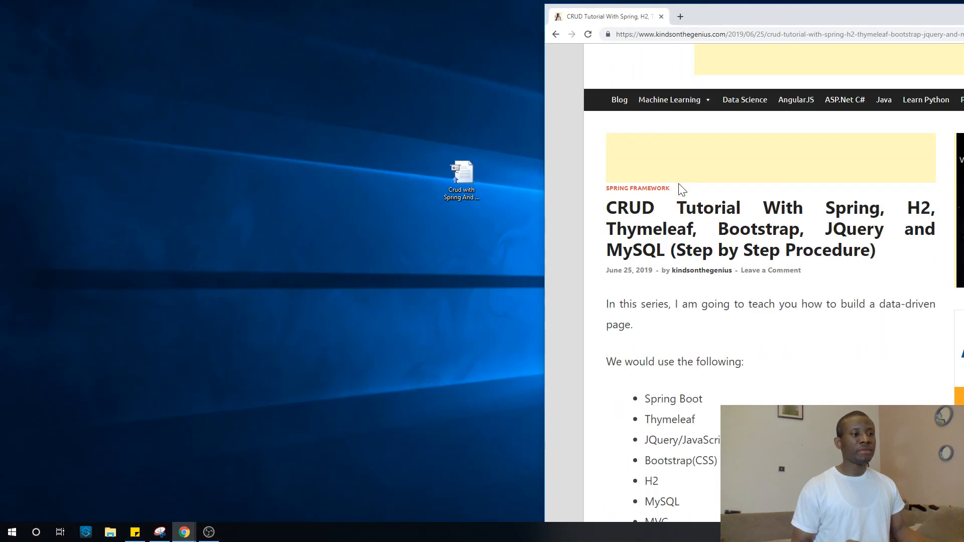
scroll("down", 3)
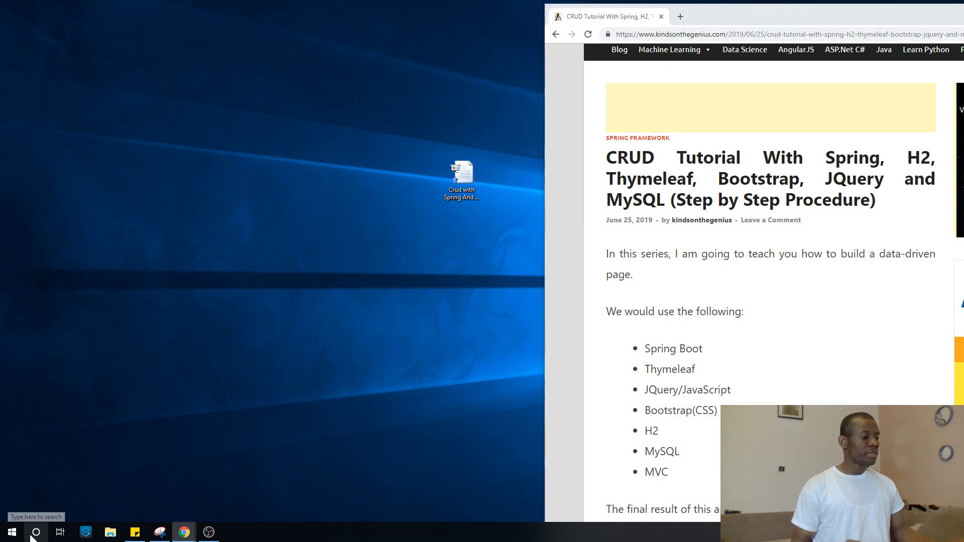
Open Windows taskbar search to look for an app.
left_click(35, 532)
type("s")
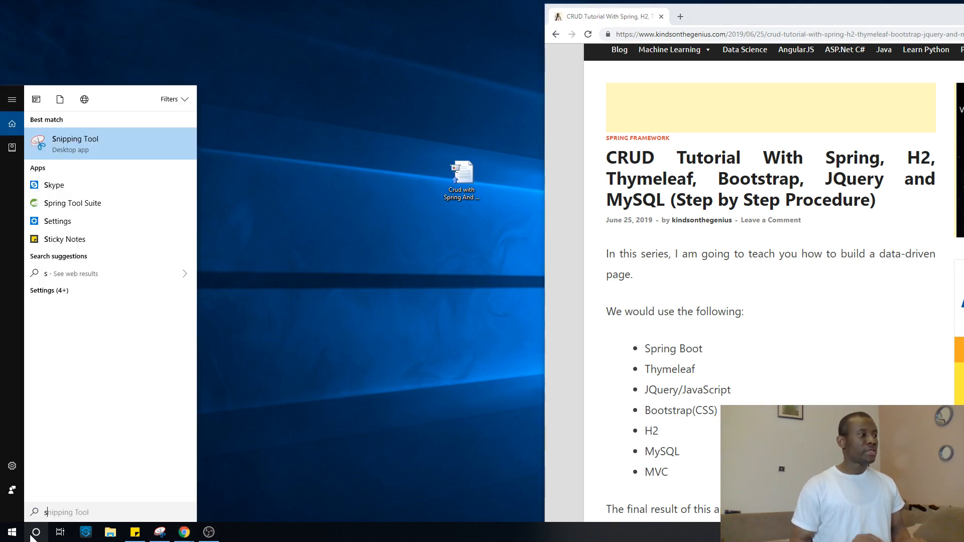
mouse_move(360, 464)
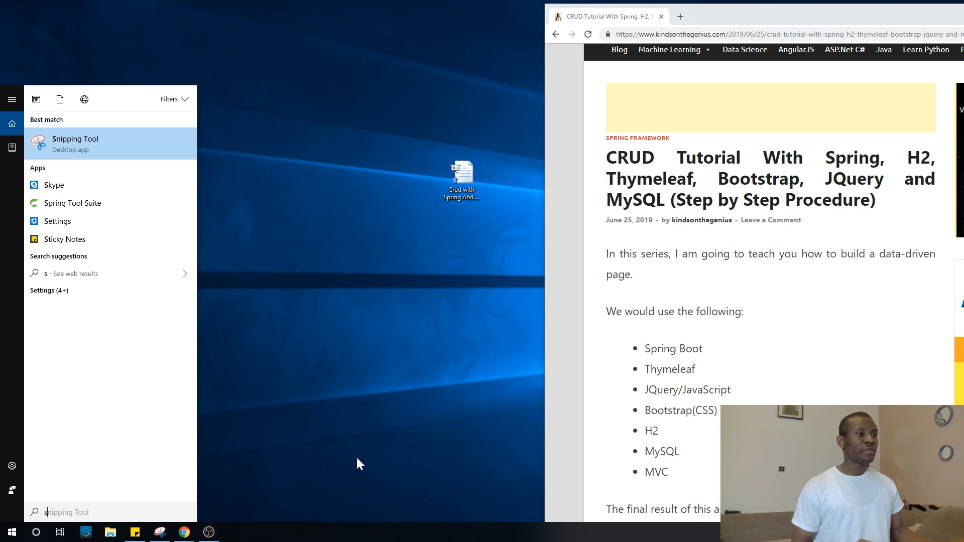
mouse_move(603, 316)
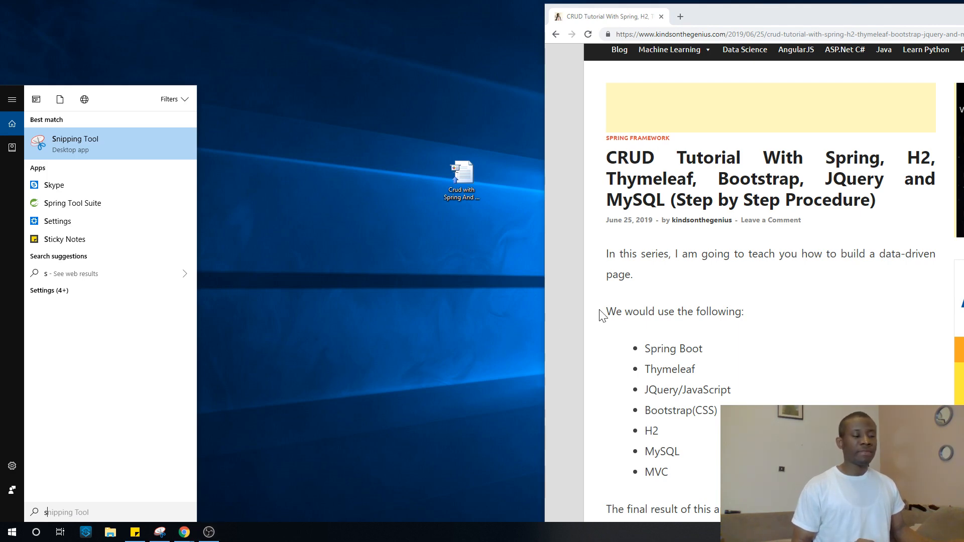